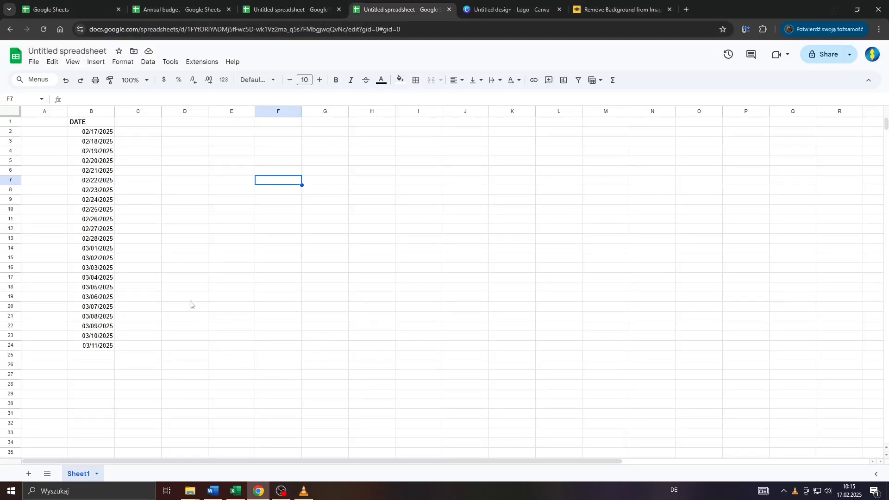
mouse_move(68, 76)
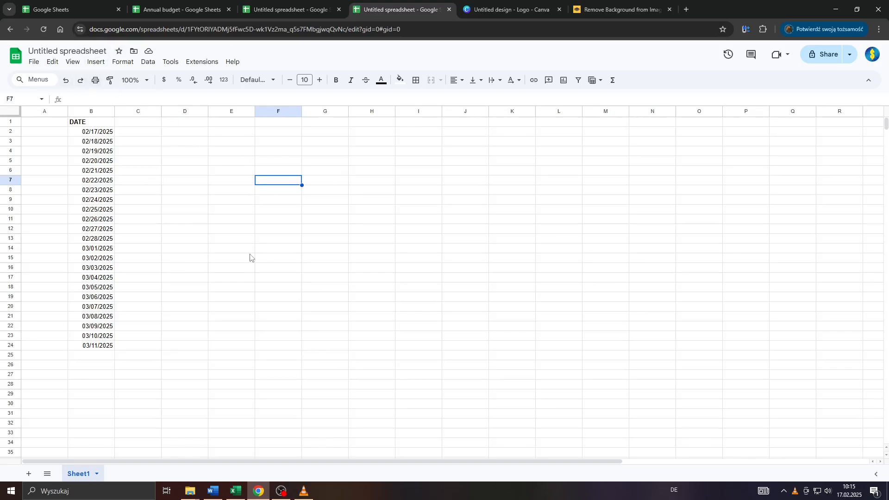
mouse_move(259, 156)
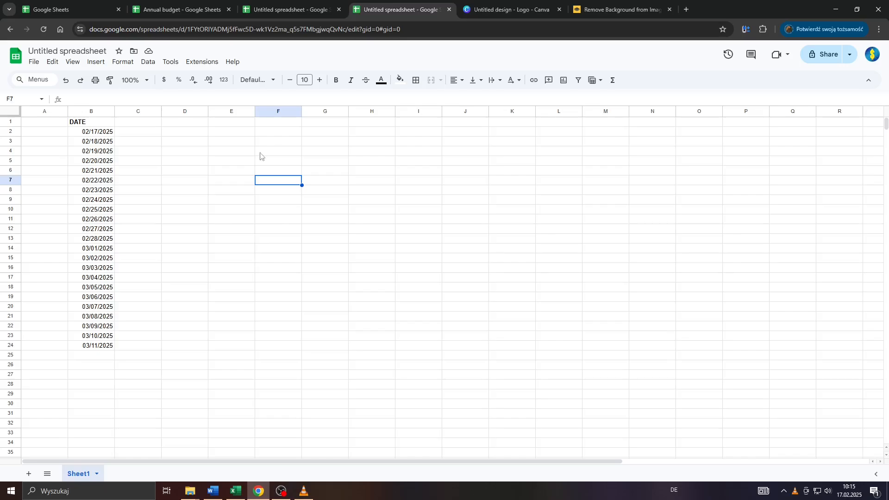
- Switch to the 'SIMPLE STEP GUIDE - Logo' Canva design from the browser tabs
click(510, 9)
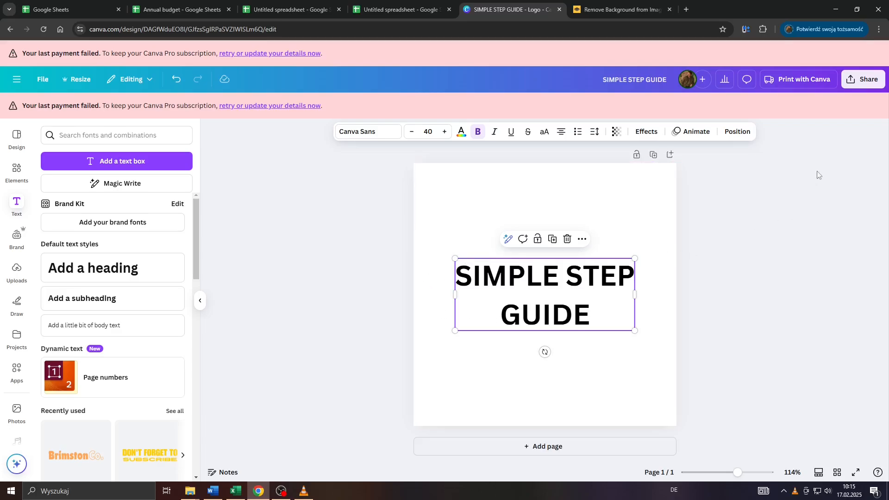
mouse_move(863, 79)
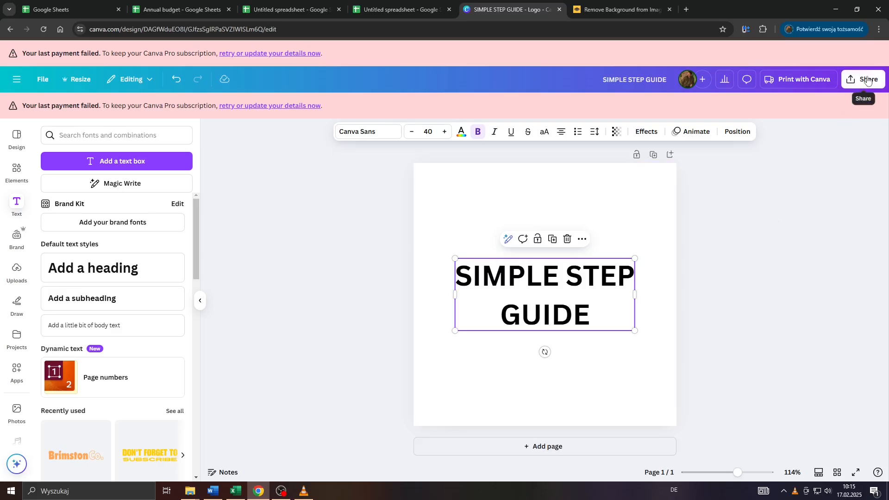
- In Canva's Share > Download settings, keep PNG 500 × 500 px and enable Transparent background
click(868, 79)
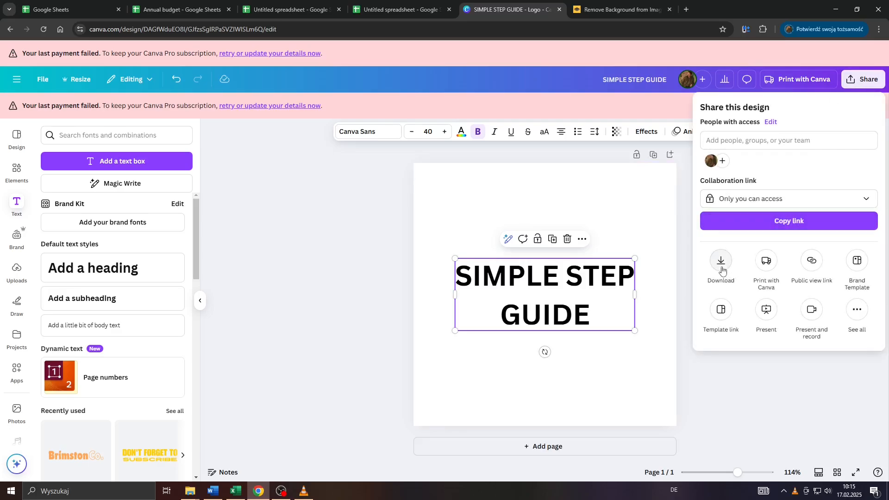
click(720, 266)
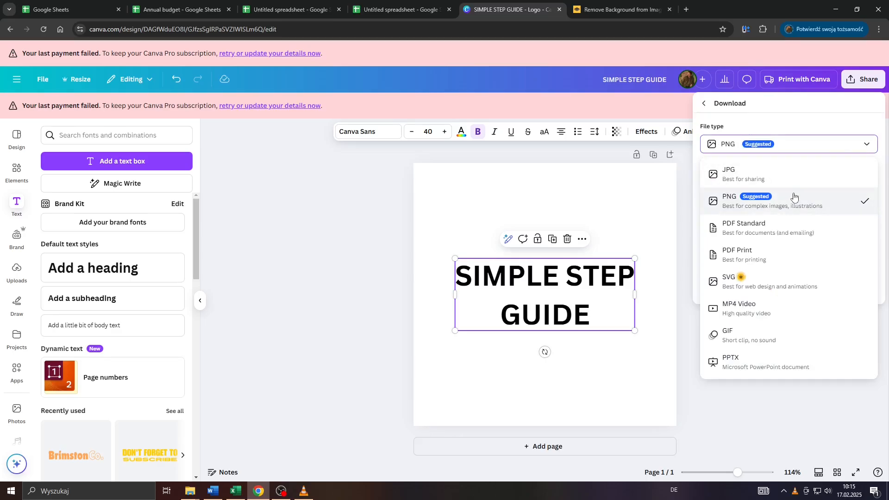
mouse_move(780, 209)
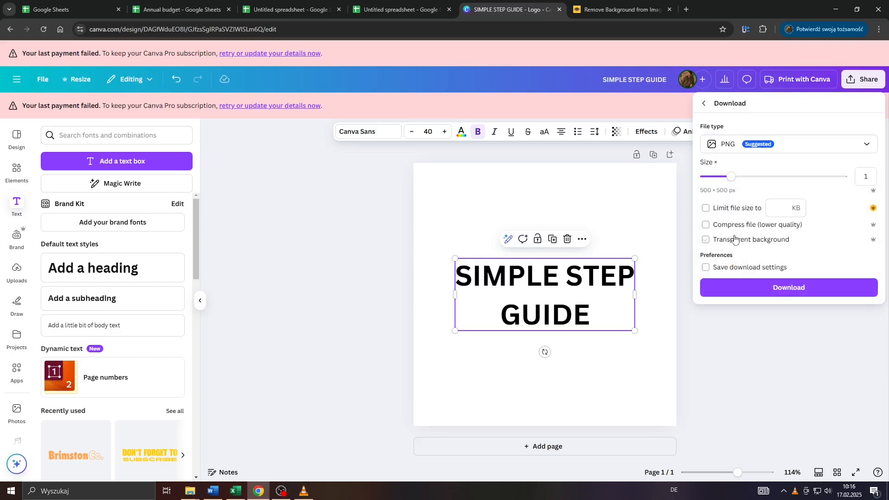
mouse_move(733, 241)
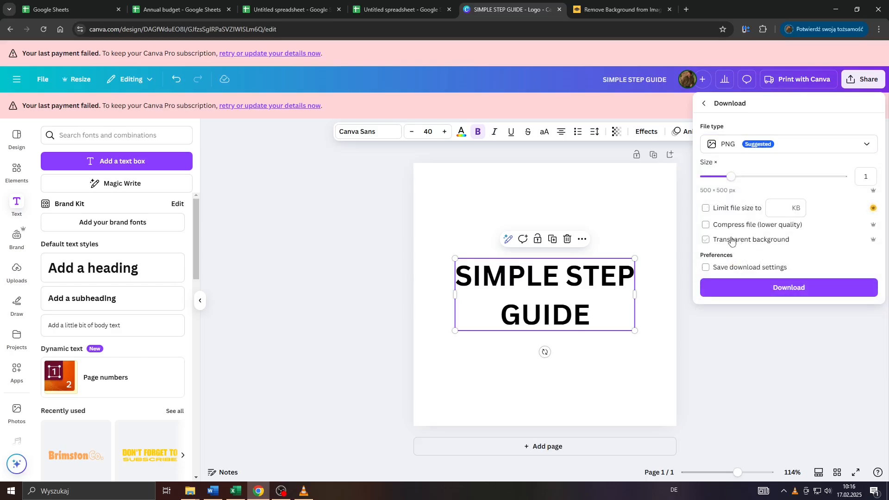
click(706, 239)
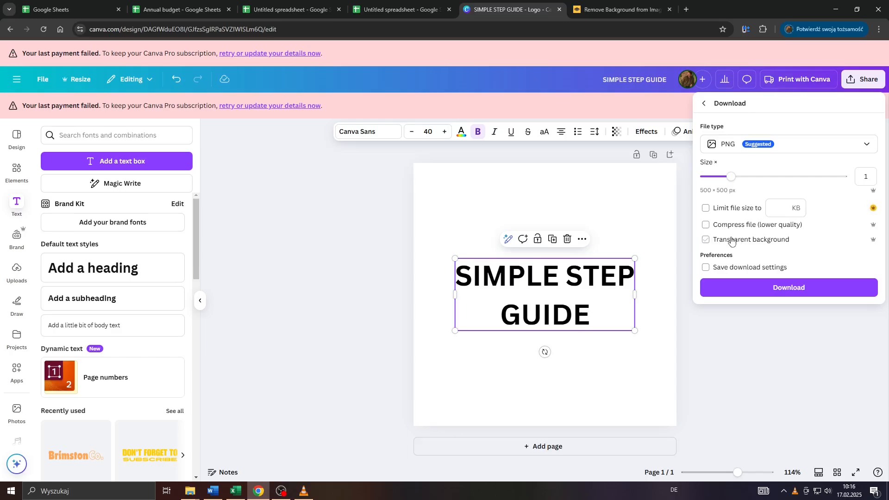
click(706, 239)
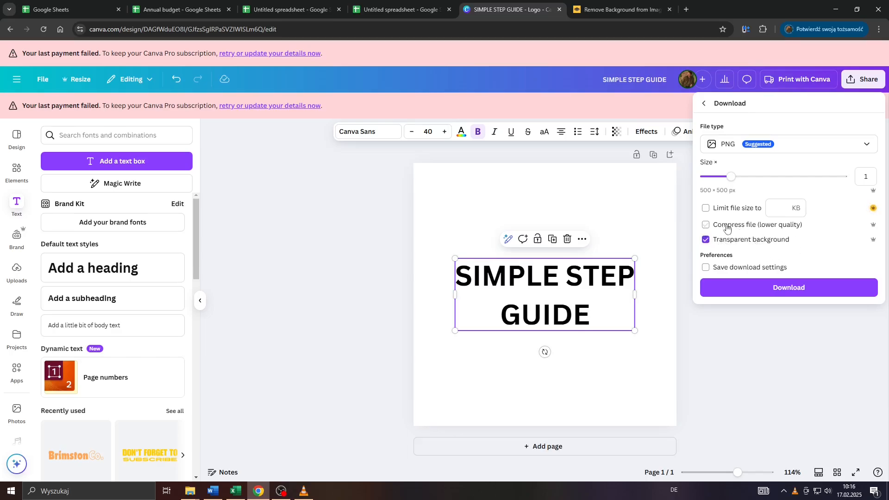
click(706, 224)
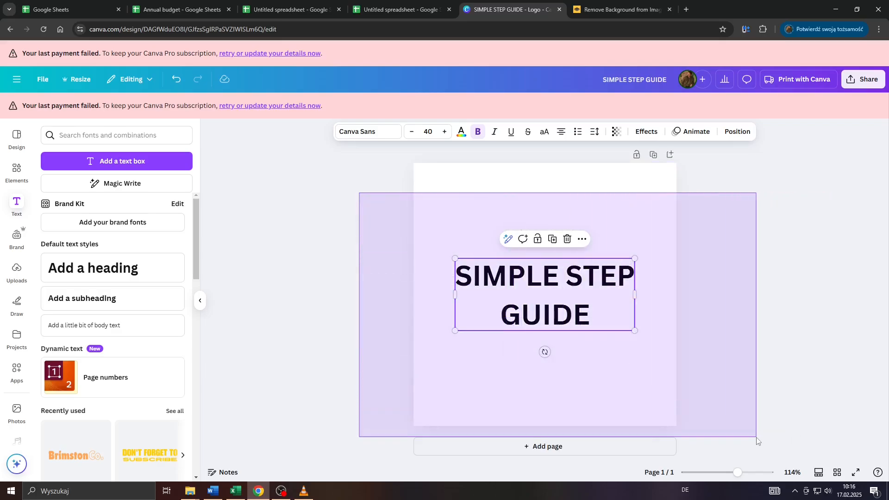
click(863, 78)
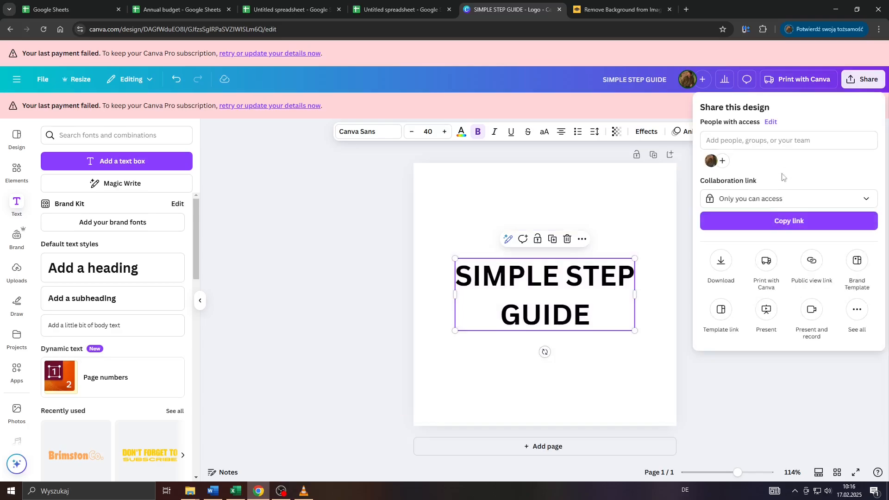
click(721, 265)
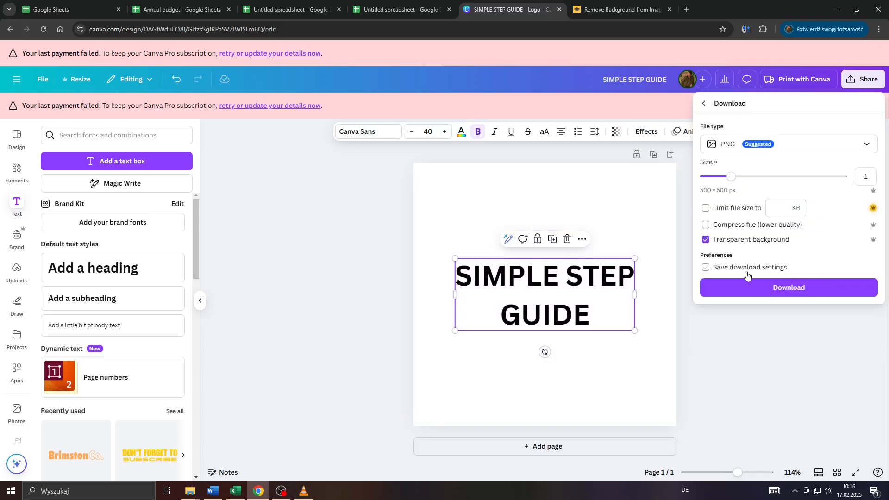
- Download the logo as SIMPLE STEP GUIDE.png and confirm it in the browser downloads list
click(787, 287)
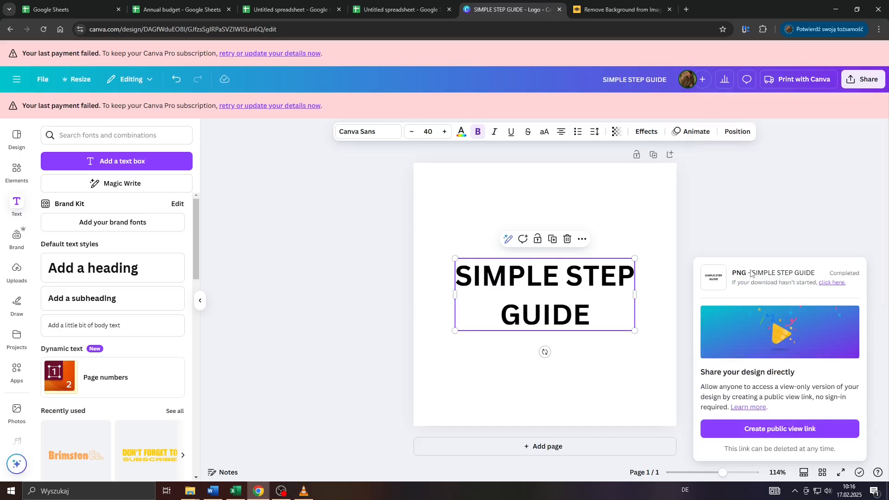
click(770, 29)
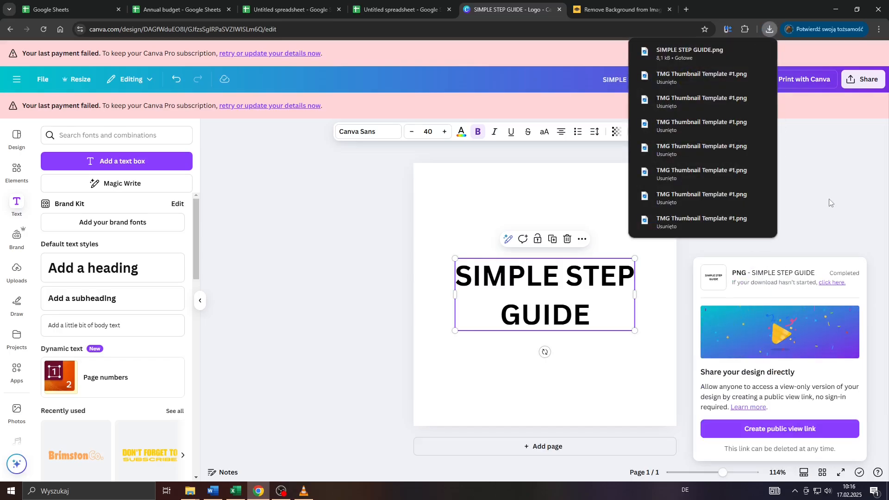
click(864, 79)
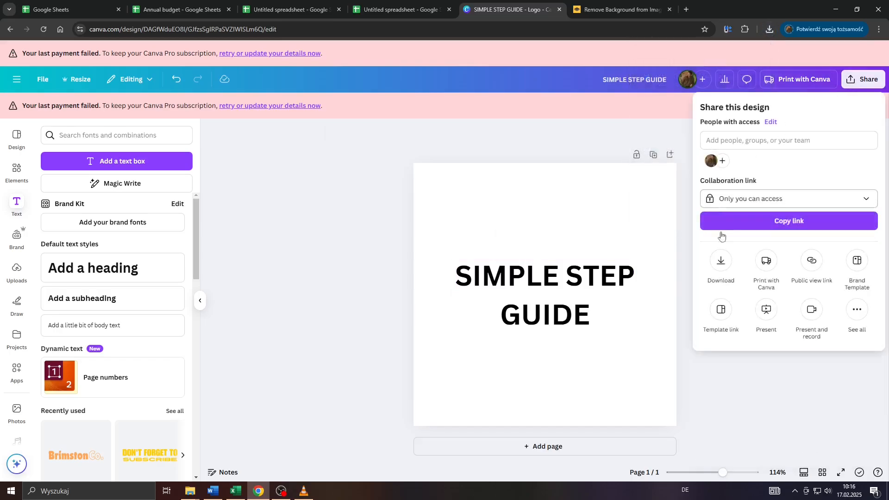
click(721, 264)
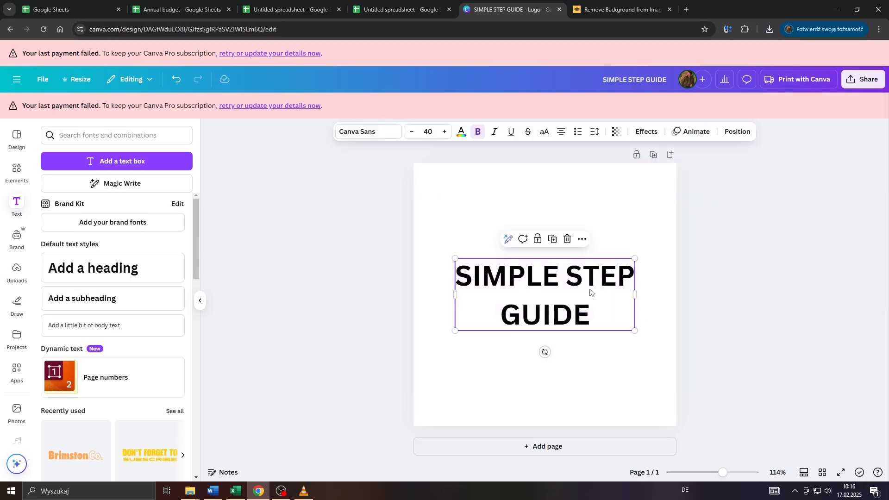
- Return to the Google Sheets date spreadsheet from the browser tabs
click(620, 9)
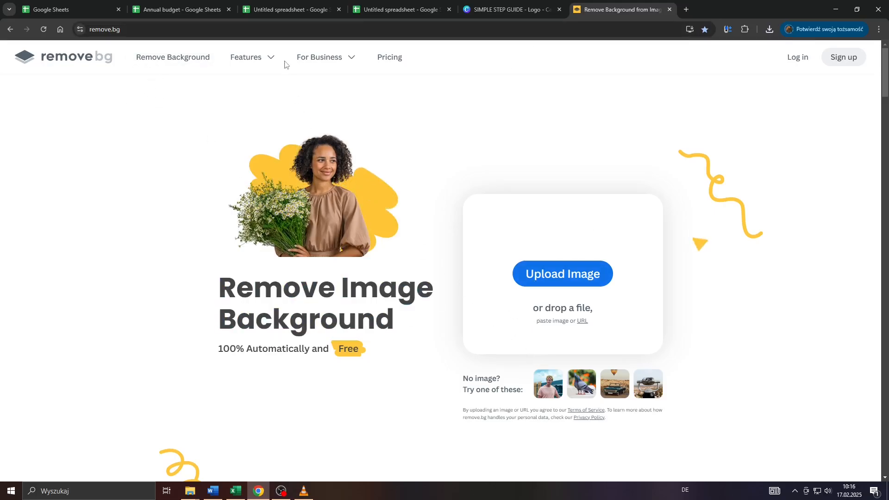
click(400, 9)
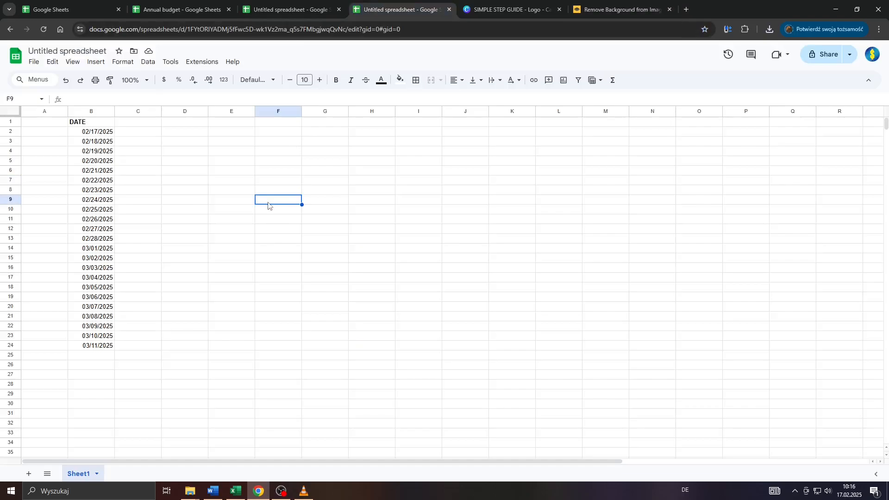
- With cell E8 selected, choose Insert > Image > Insert image over cells
click(231, 189)
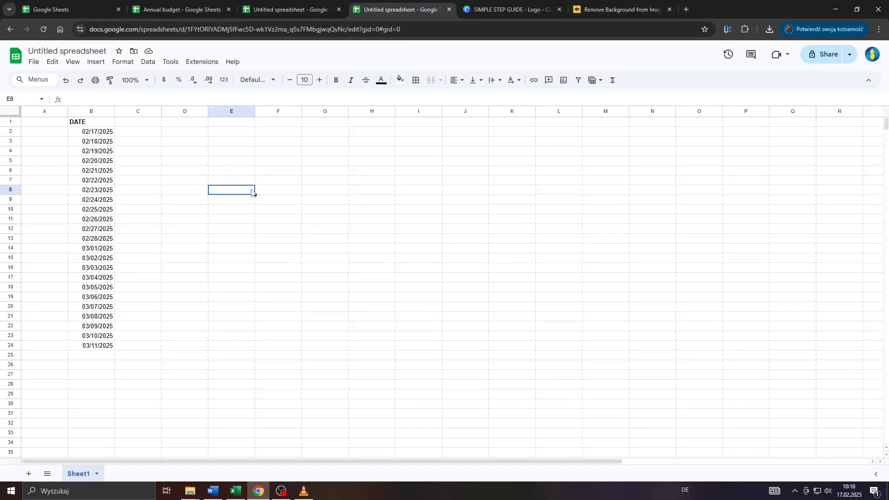
click(95, 62)
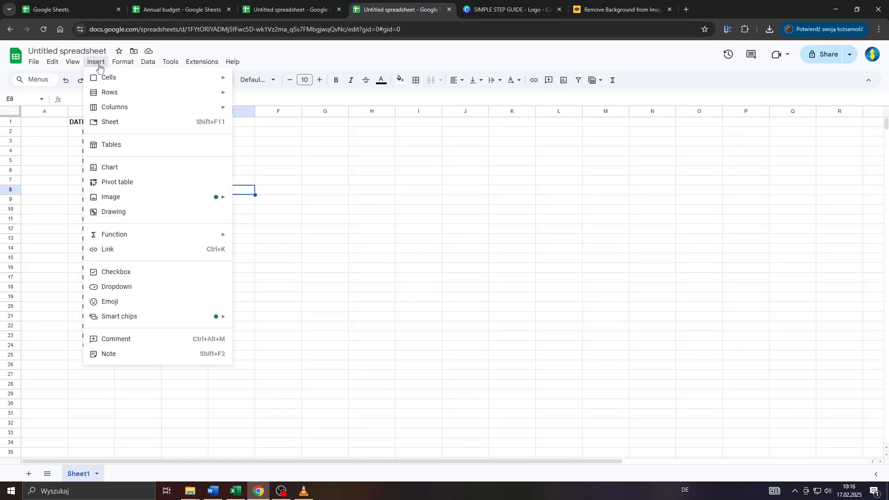
mouse_move(111, 196)
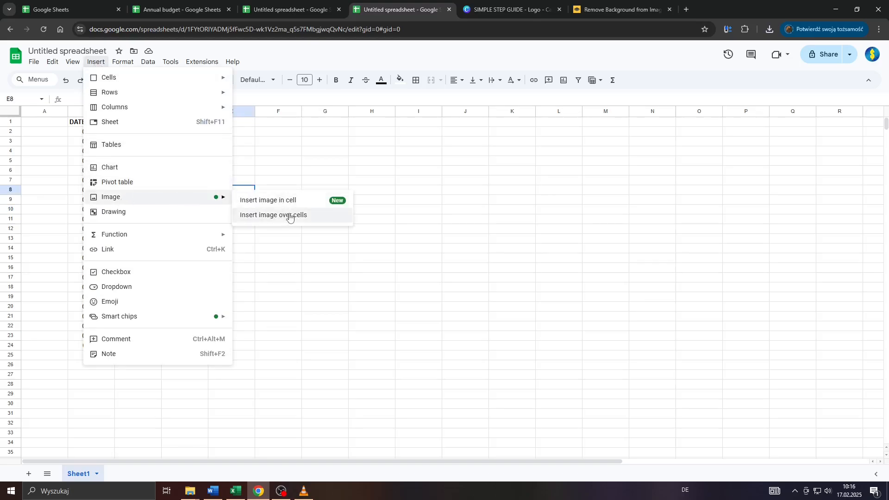
click(274, 215)
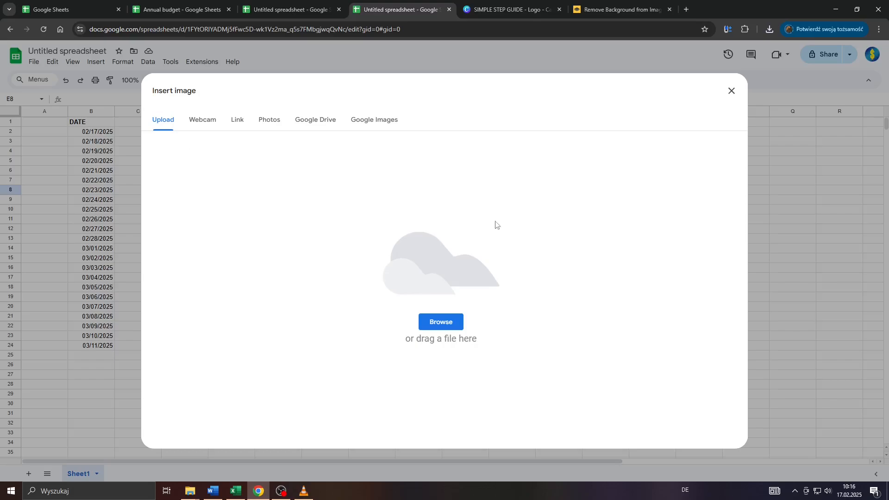
mouse_move(374, 120)
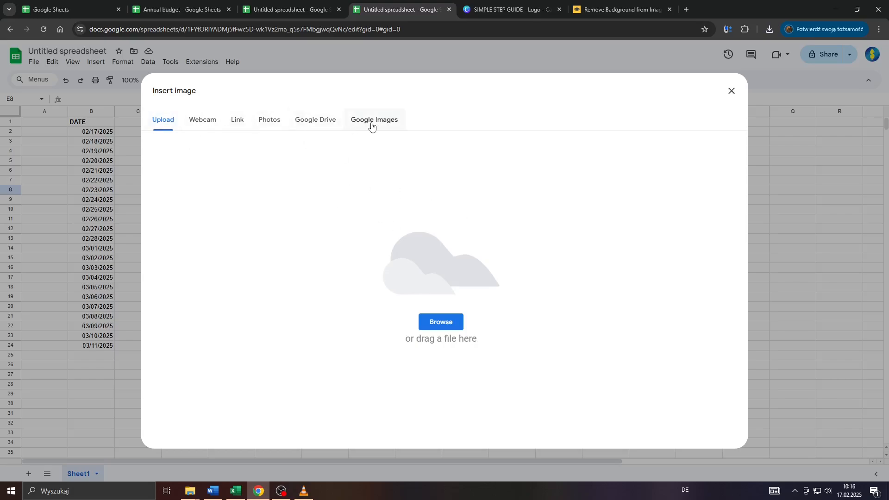
mouse_move(441, 321)
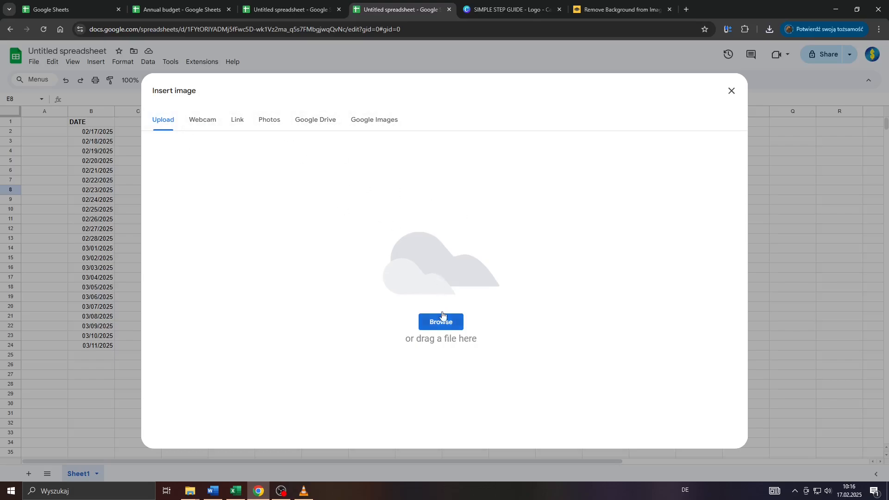
- Upload the downloaded SIMPLE STEP GUIDE.png so the logo floats over the cells
click(441, 322)
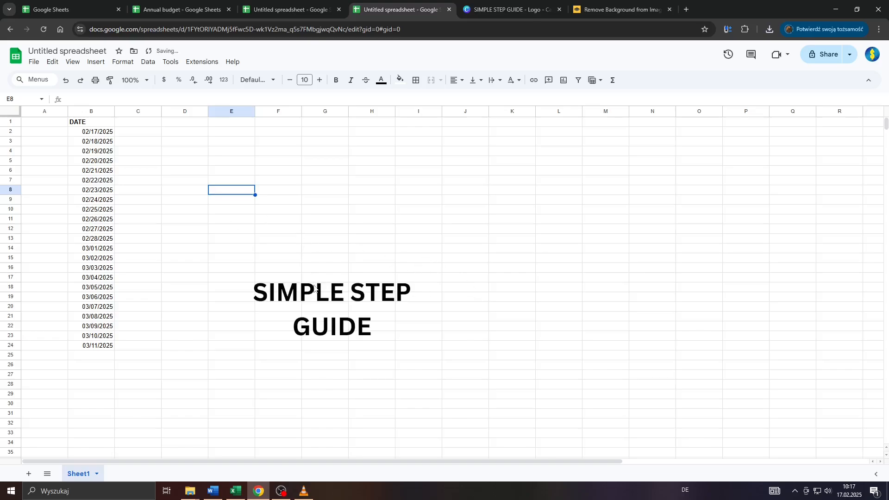
- Resize the floating logo smaller by its corner handle to span roughly columns E to H
click(332, 306)
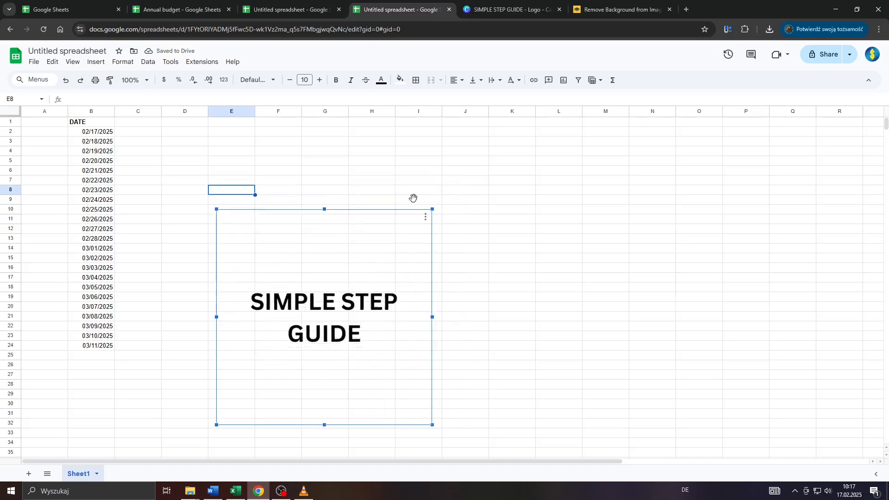
drag(433, 425, 375, 359)
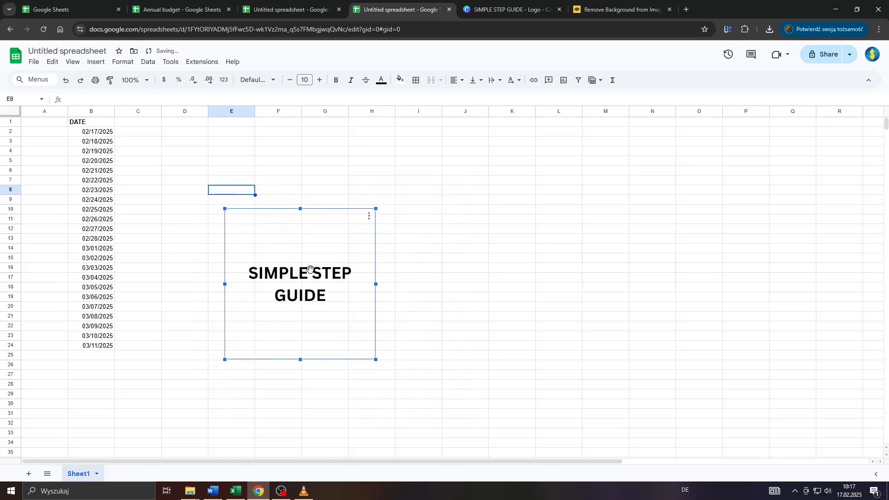